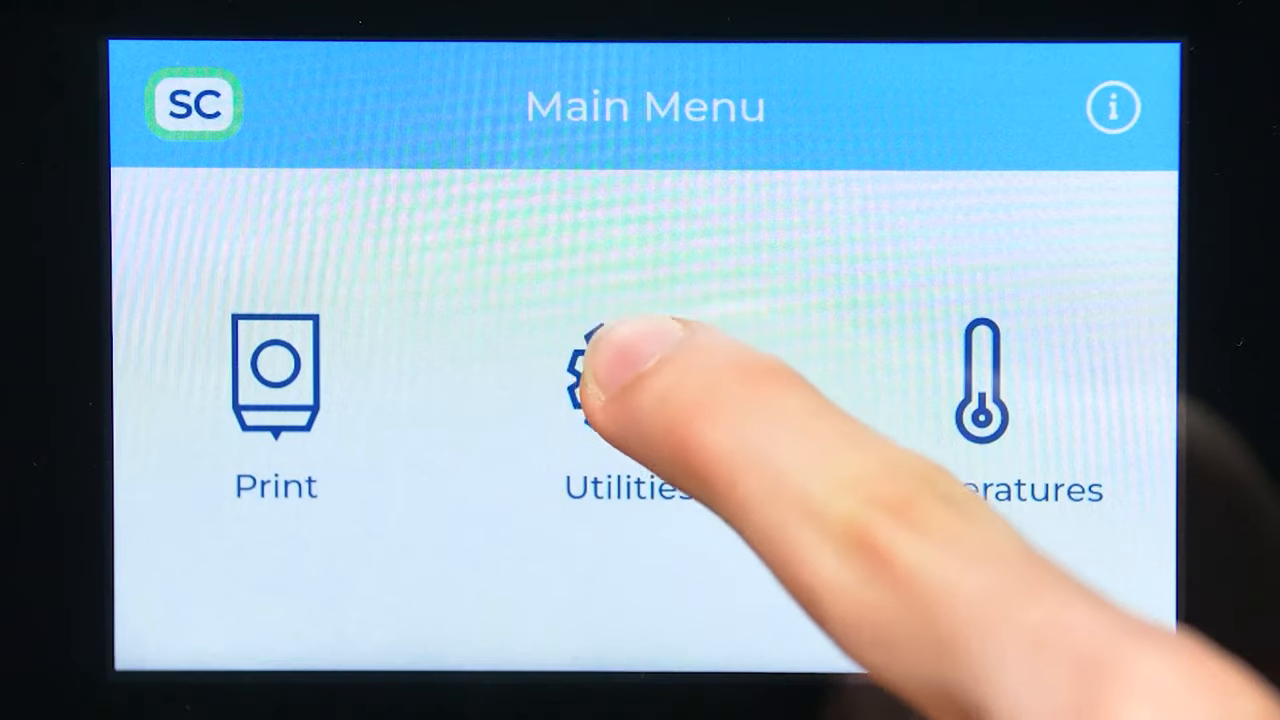
# Reach the Calibration menu from the Main Menu through Utilities.
pyautogui.click(610, 390)
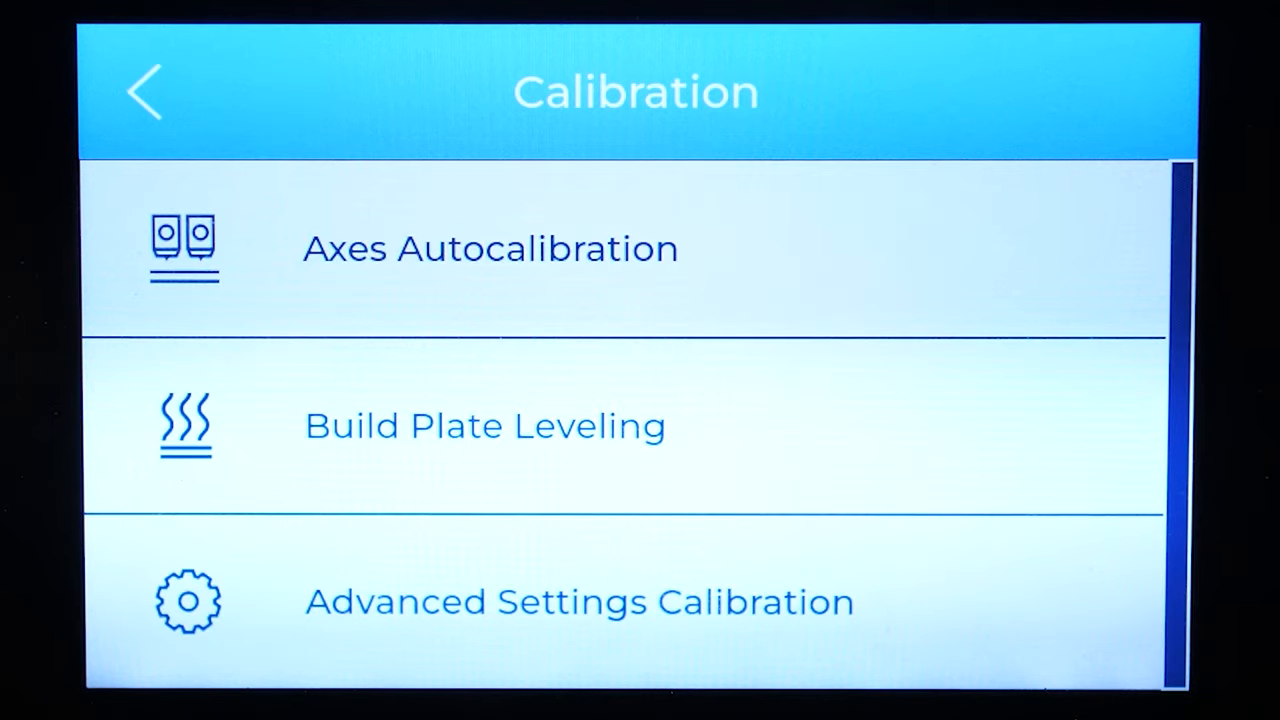
pyautogui.click(484, 424)
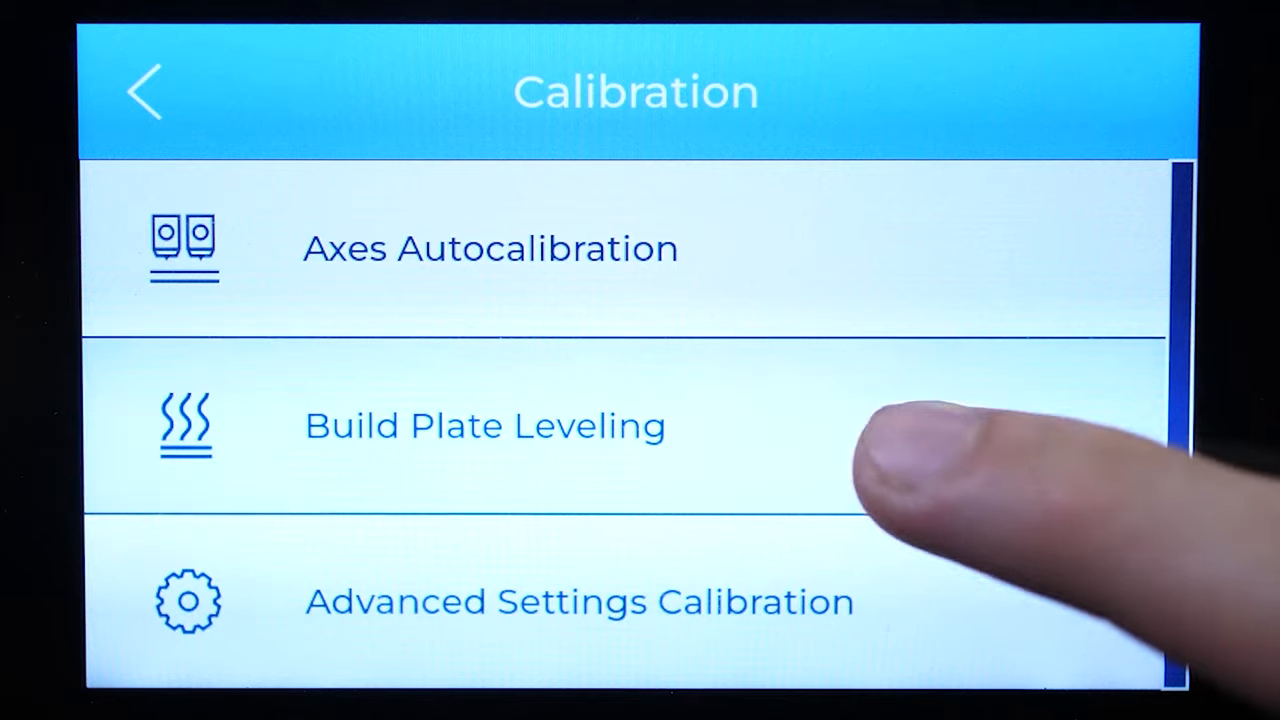
# Launch Build Plate Leveling and continue past the plate heat-up notice to the knob instructions.
pyautogui.click(484, 424)
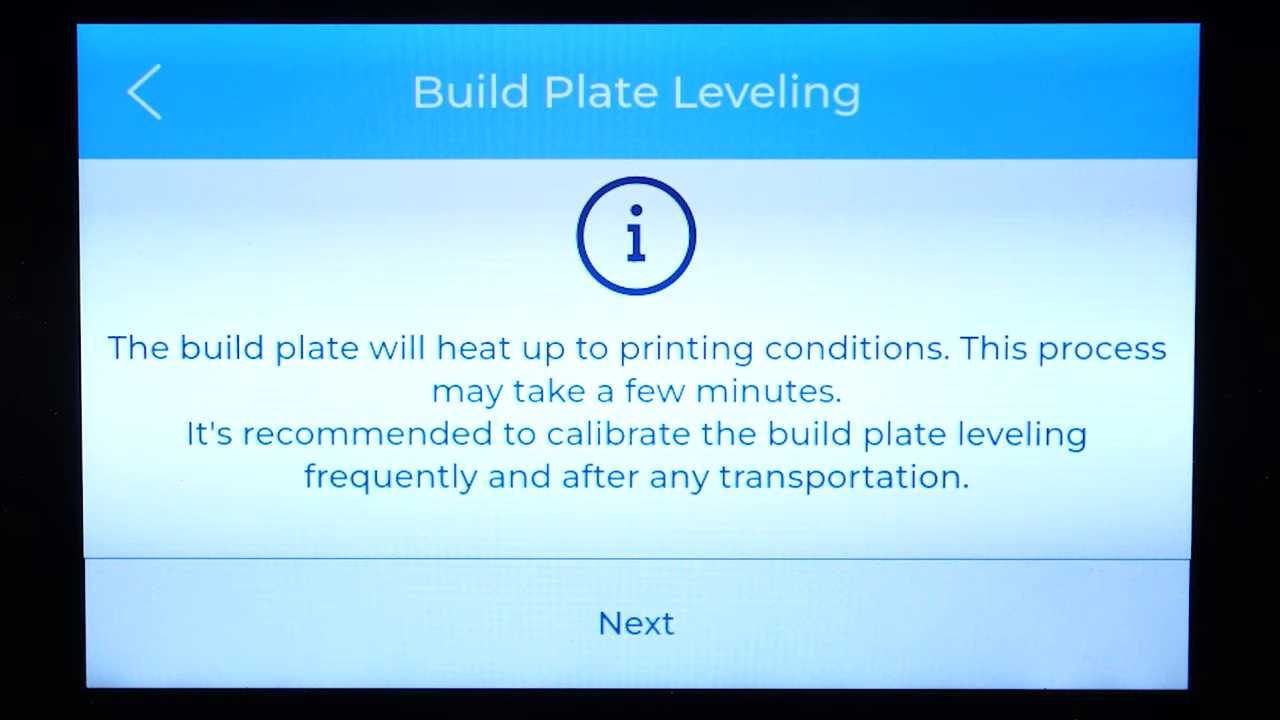
pyautogui.click(636, 622)
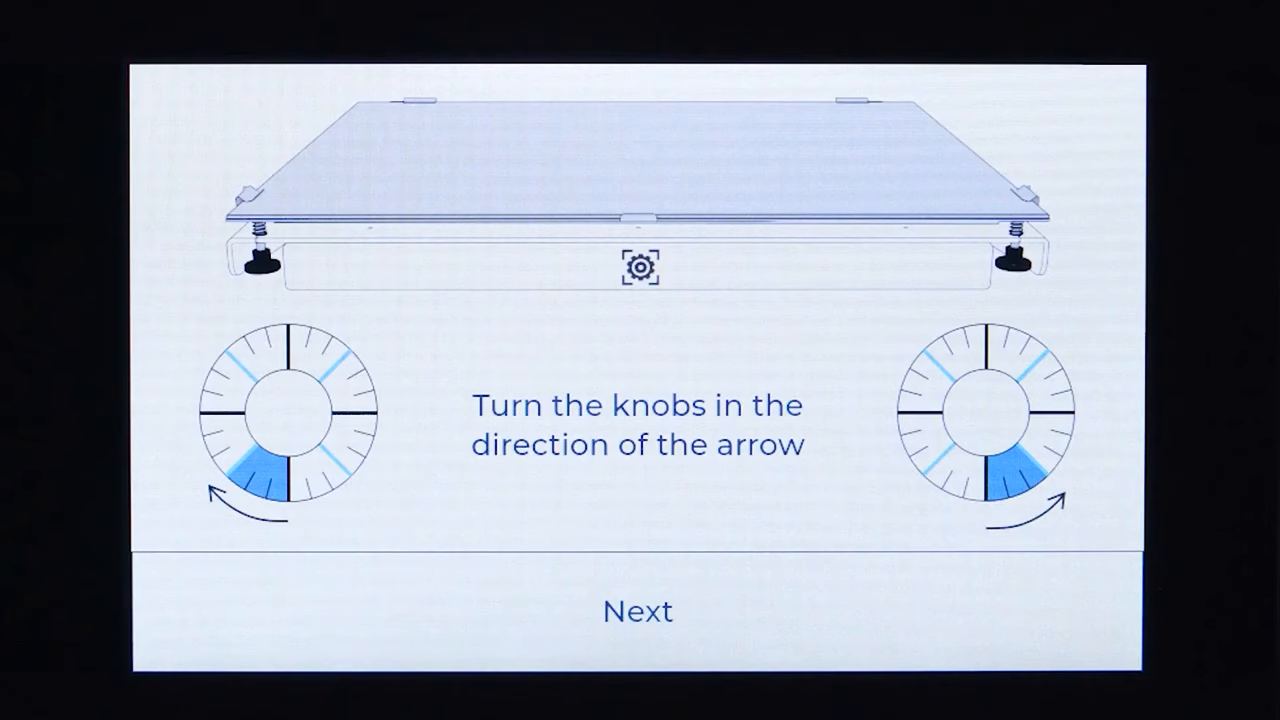
# Confirm the knobs are turned, reaching the Printer surface calibration Skip/Redo prompt.
pyautogui.click(636, 612)
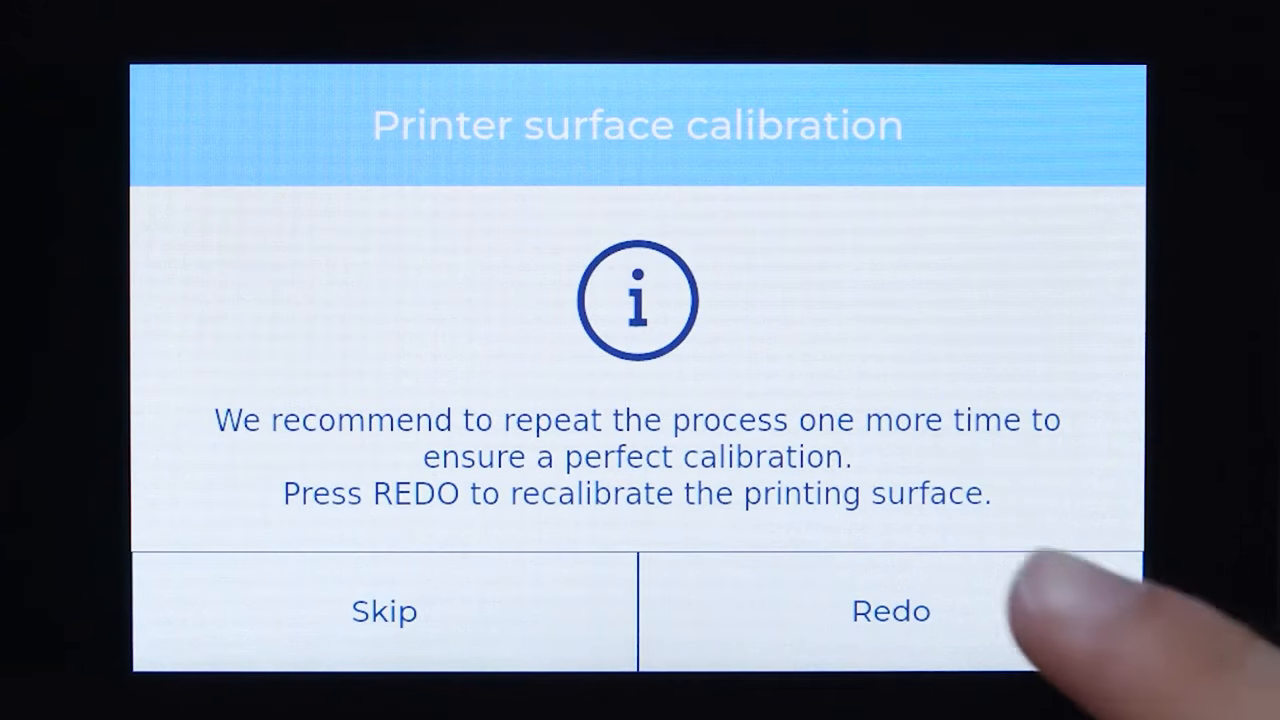